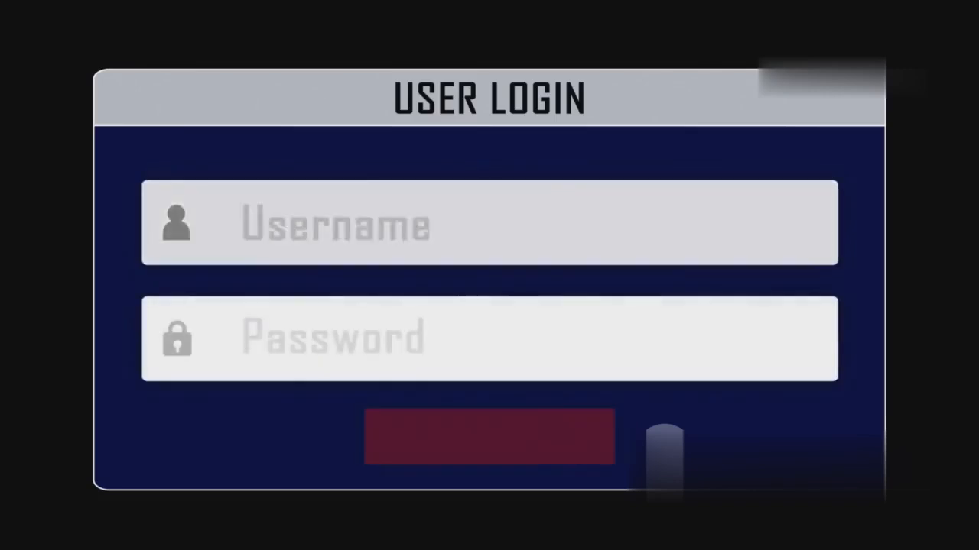
# Enter ADMINISTRATOR as username with a masked password and submit the login form.
pyautogui.write('ADMINISTRATOR')
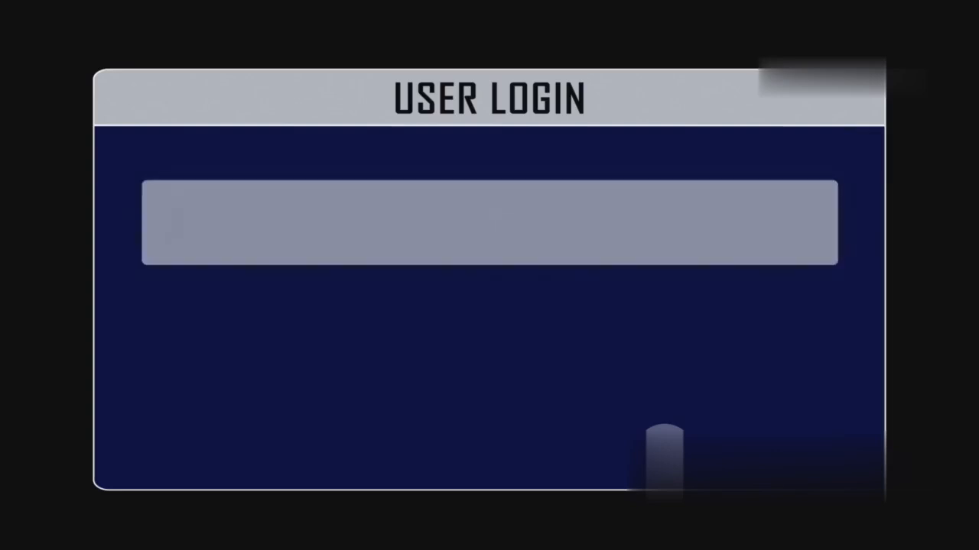
pyautogui.write('ADMINISTRATOR')
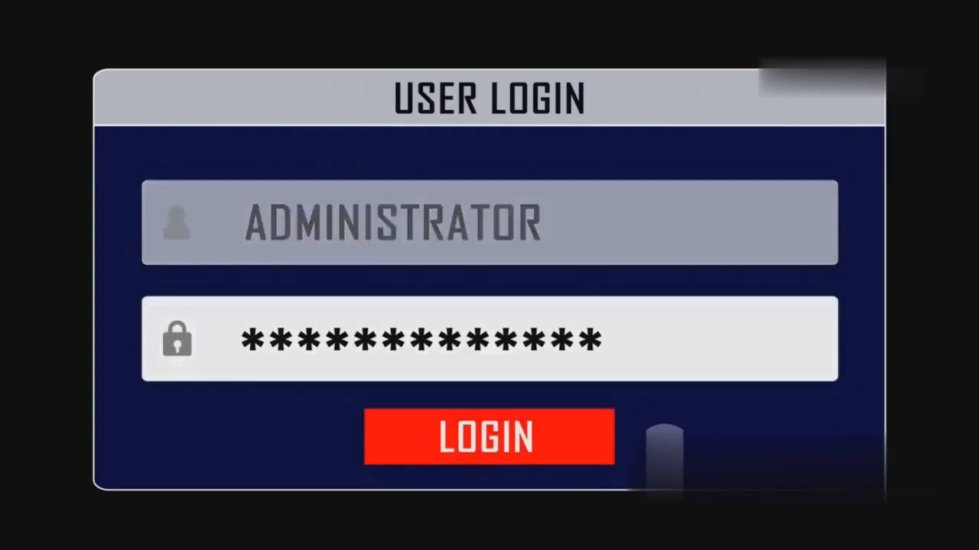
pyautogui.click(489, 437)
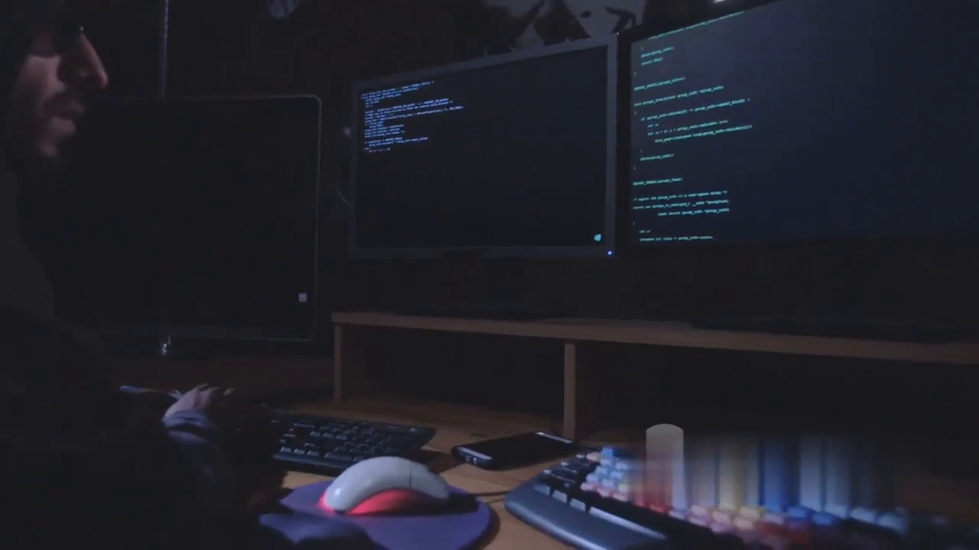